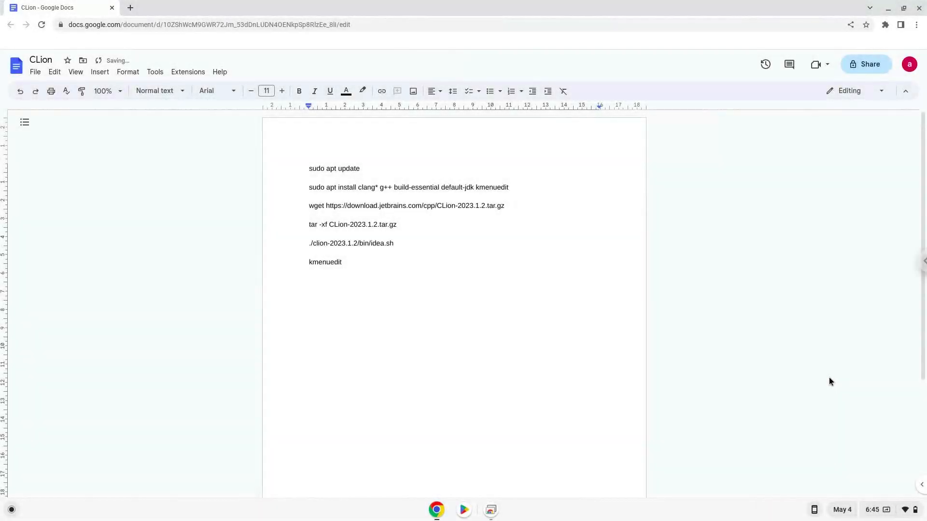
- Place the cursor below the CLion command list and bring up ChromeOS Quick Settings
left_click(309, 318)
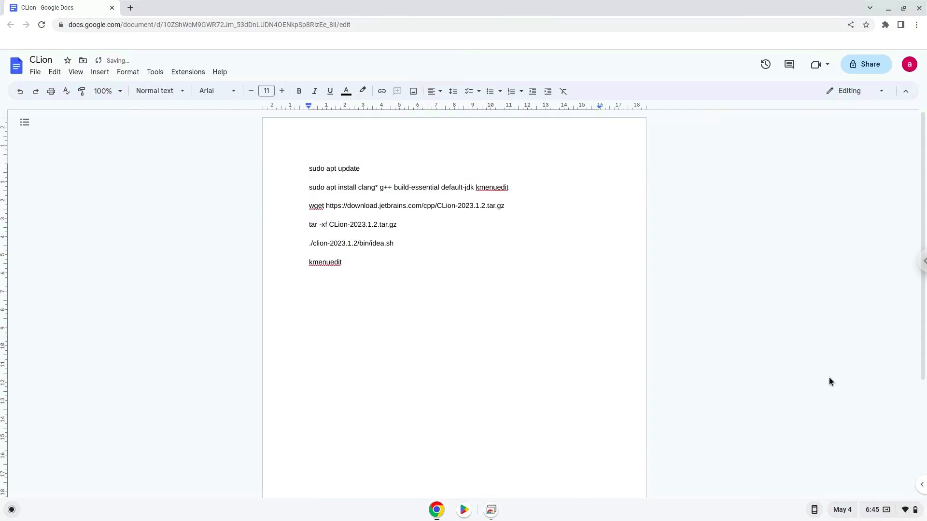
left_click(308, 318)
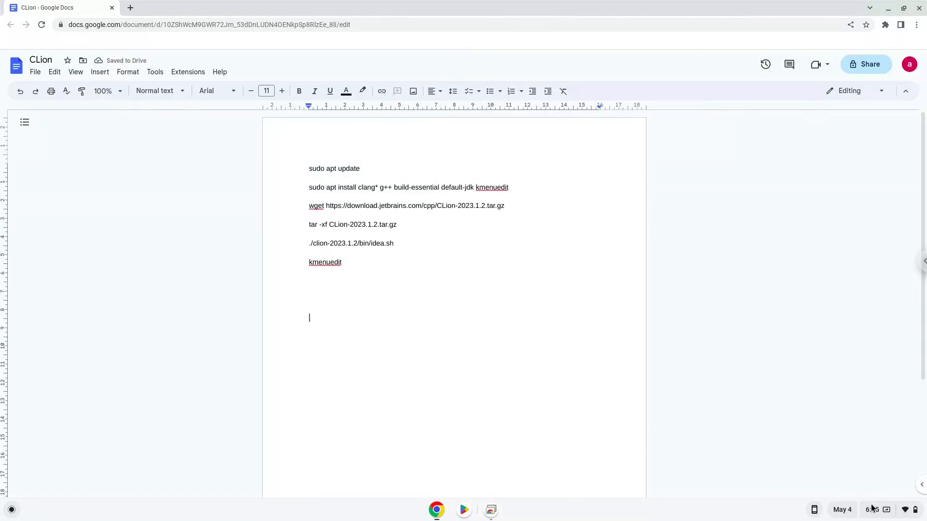
left_click(872, 509)
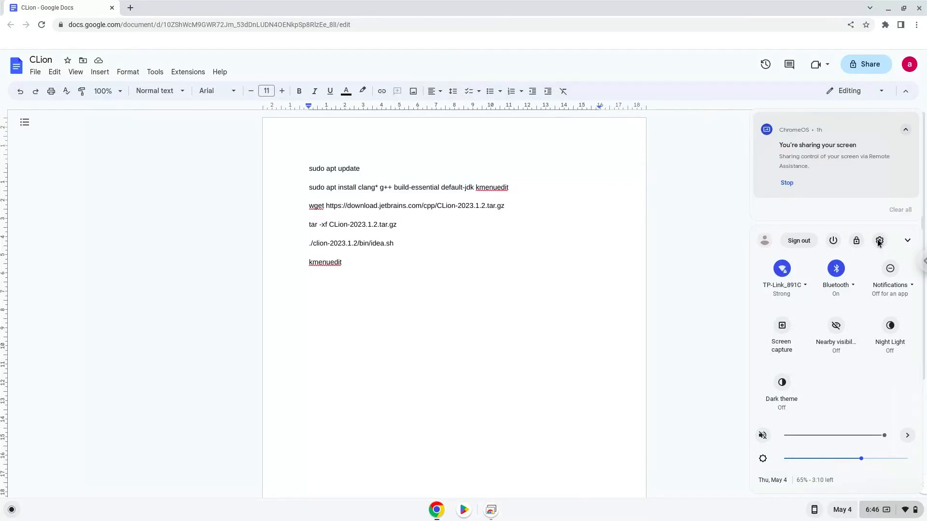
- Install Linux from Settings > Advanced > Developers with the recommended 10 GB disk
left_click(879, 240)
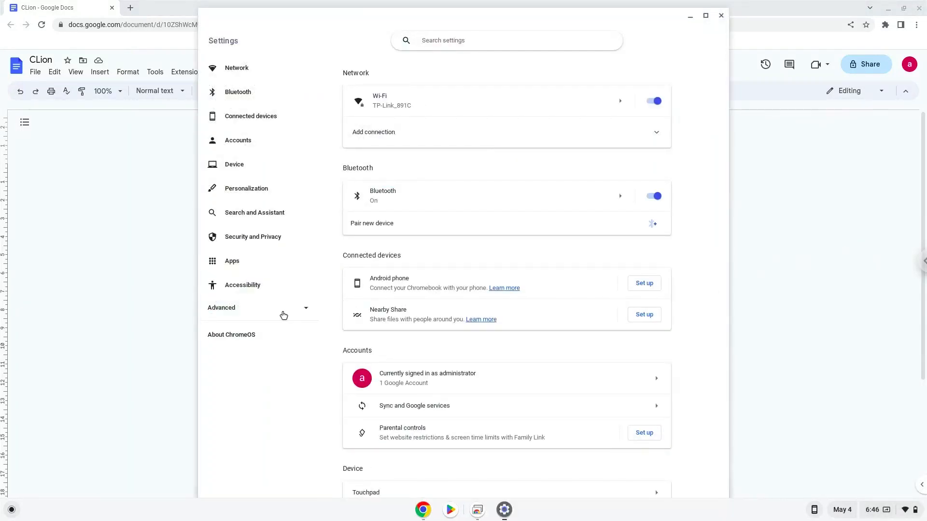
left_click(221, 307)
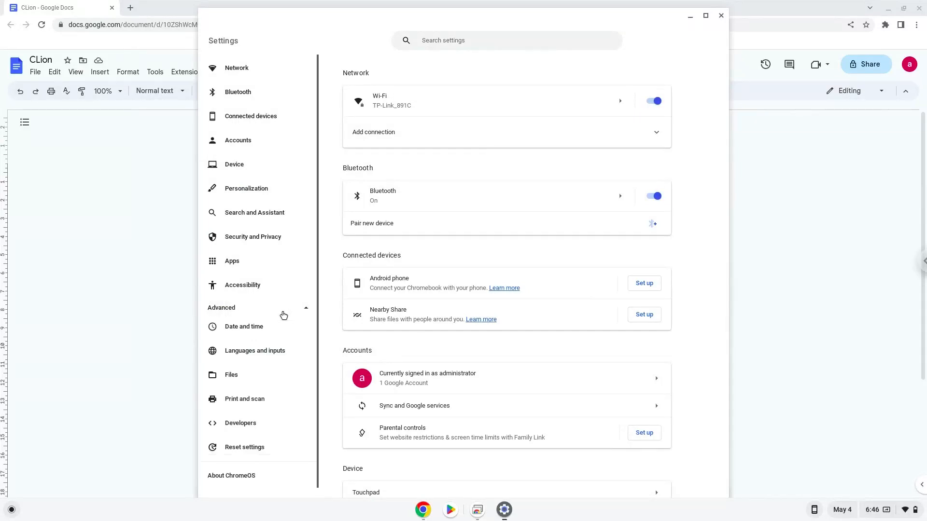
mouse_move(274, 426)
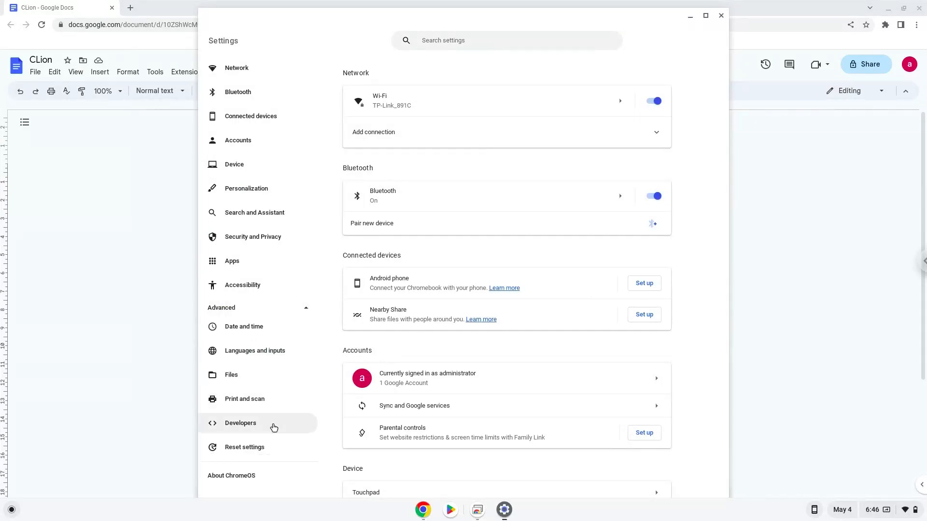
left_click(241, 423)
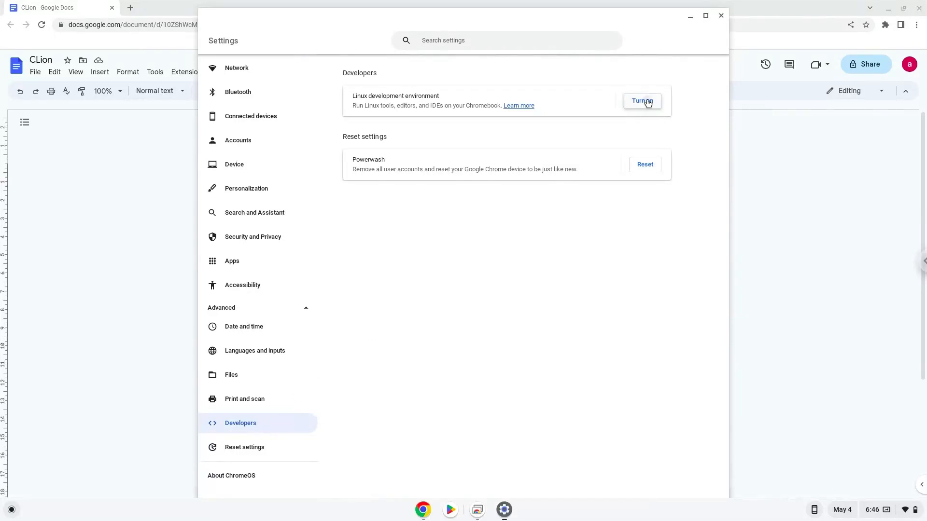
left_click(642, 101)
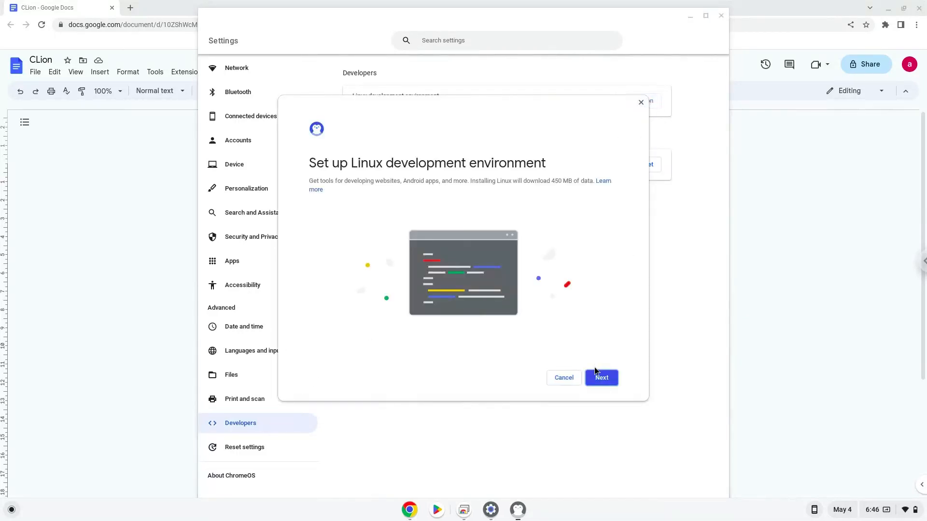
left_click(601, 377)
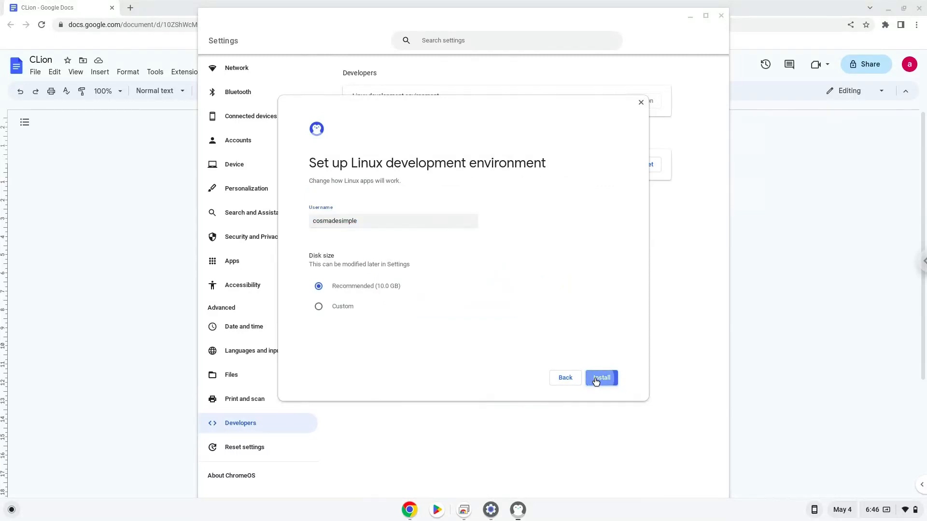
left_click(601, 377)
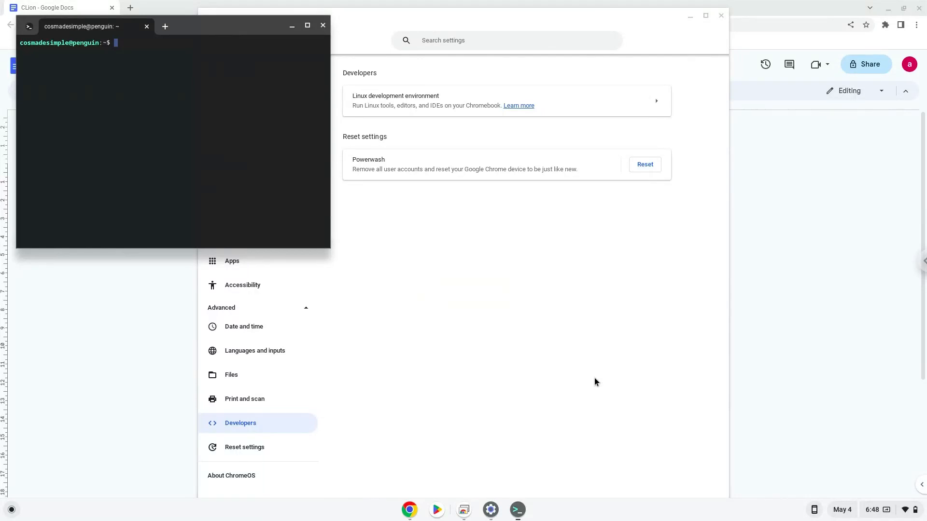
mouse_move(371, 88)
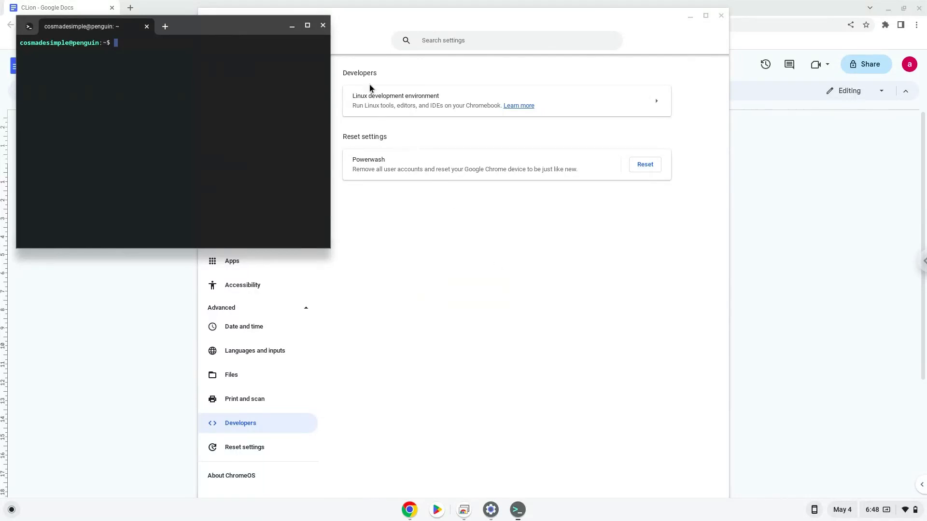
left_click(323, 26)
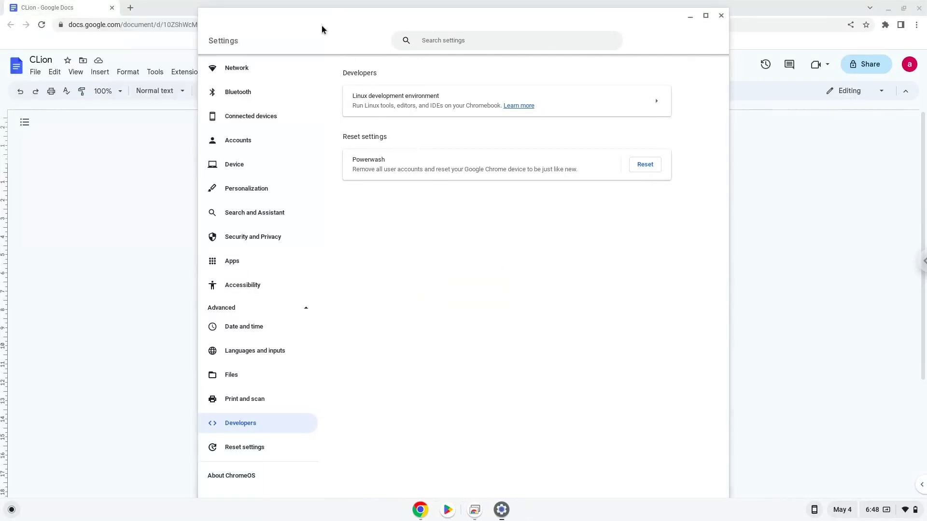
mouse_move(721, 16)
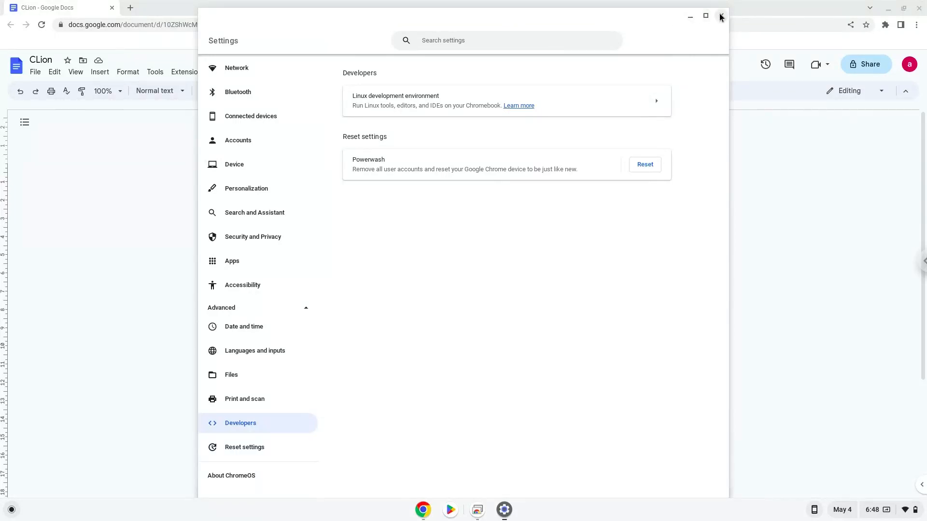
- Close Settings, copy 'sudo apt update' from the doc, and start Terminal
left_click(720, 16)
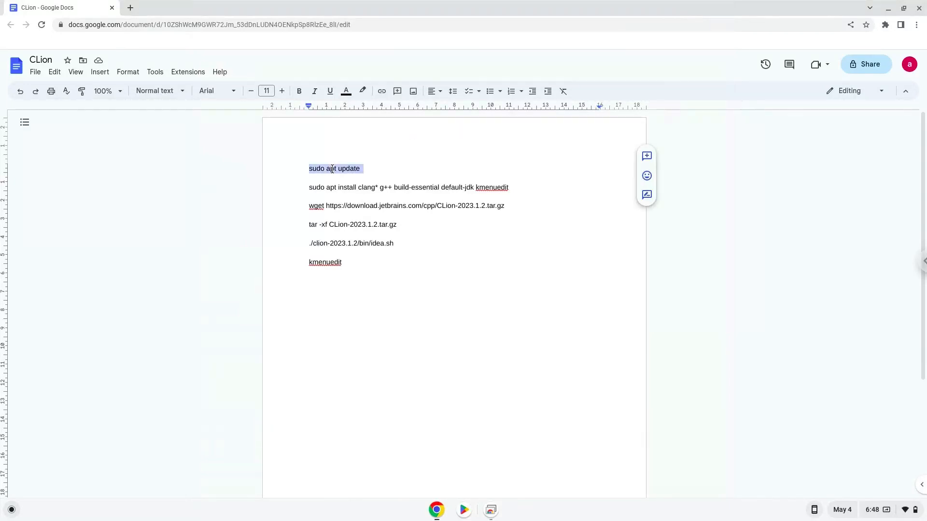
right_click(334, 169)
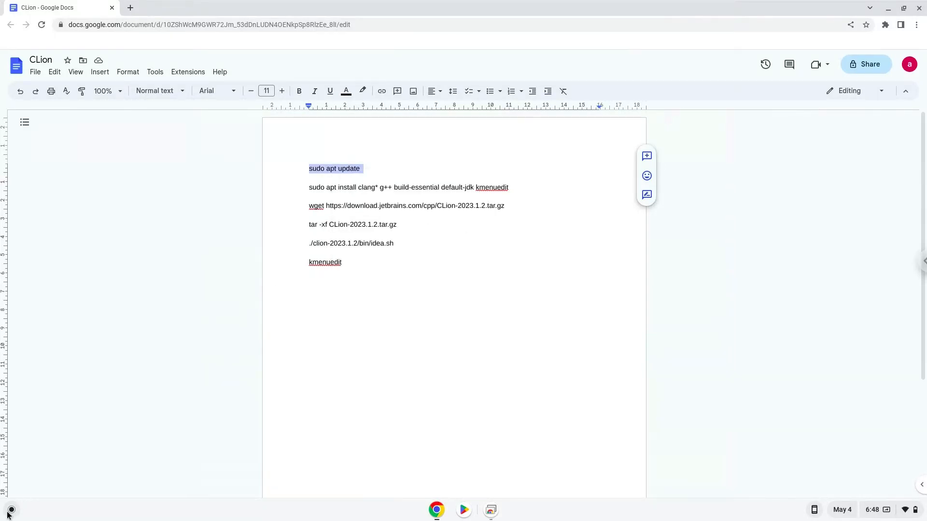
left_click(10, 510)
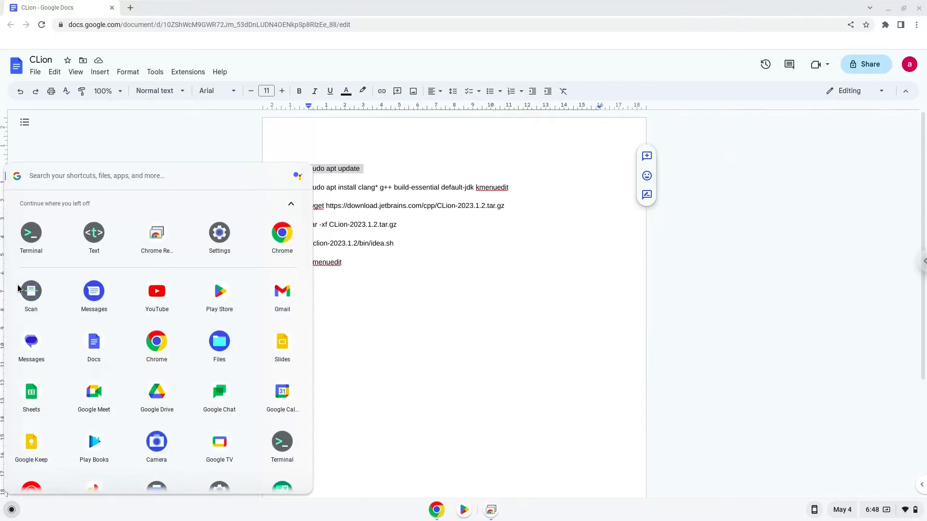
left_click(31, 232)
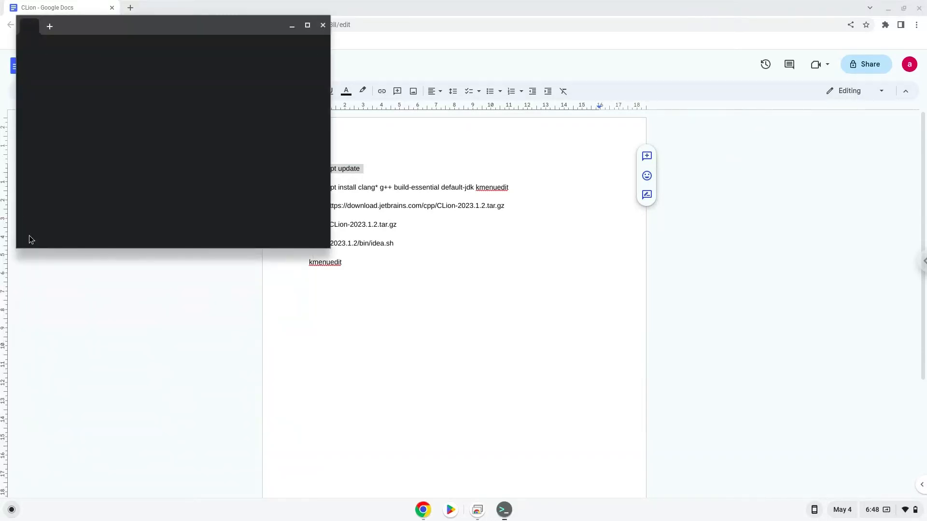
- Maximize Terminal, connect to penguin, and run 'sudo apt update'
left_click(50, 26)
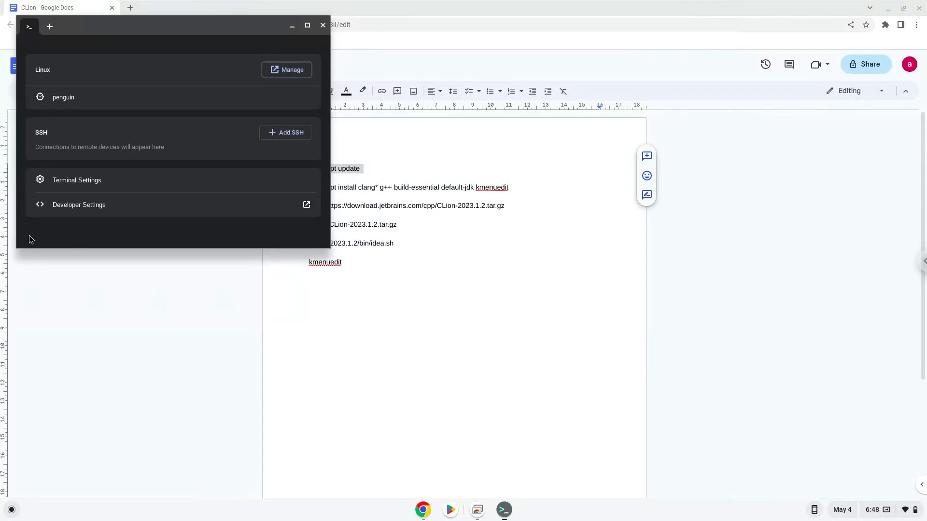
mouse_move(153, 54)
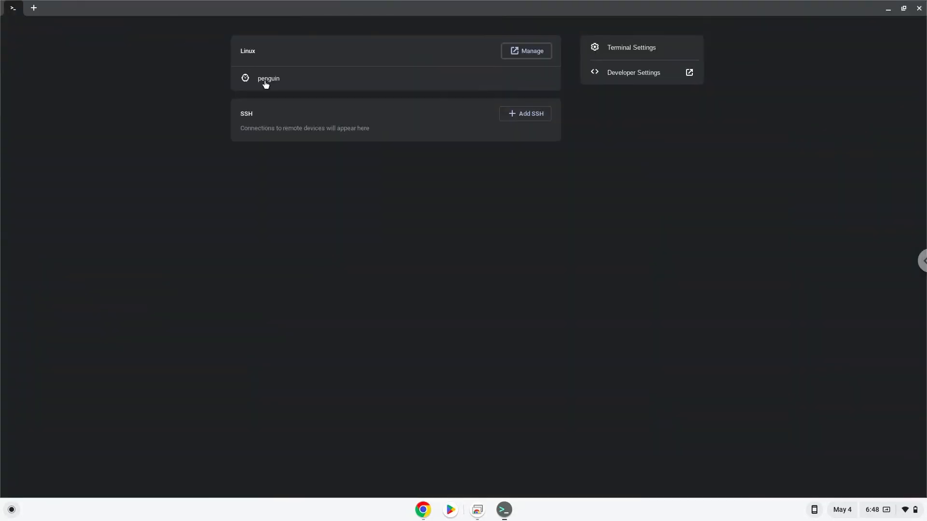
left_click(268, 78)
type("sudo apt update")
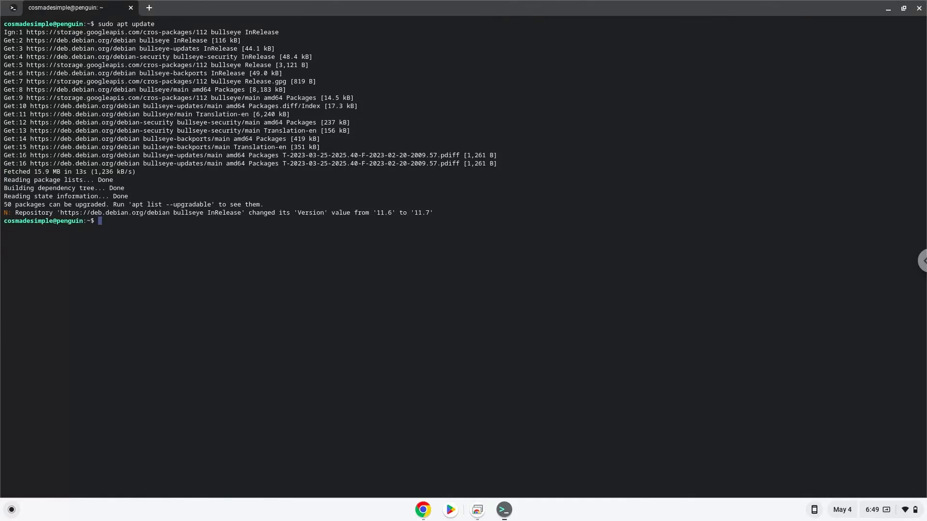
mouse_move(301, 229)
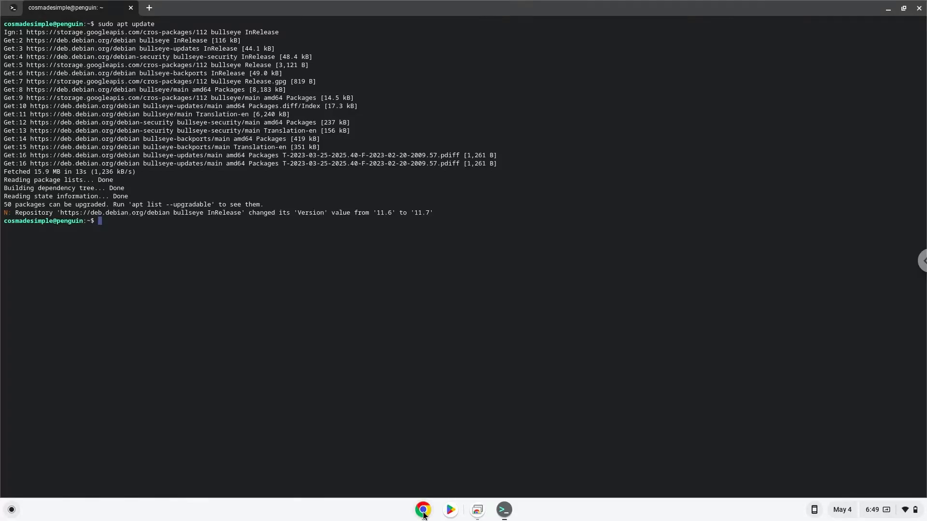
- Run 'sudo apt install clang* g++ build-essential default-jdk kmenuedit' copied from the doc
left_click(423, 510)
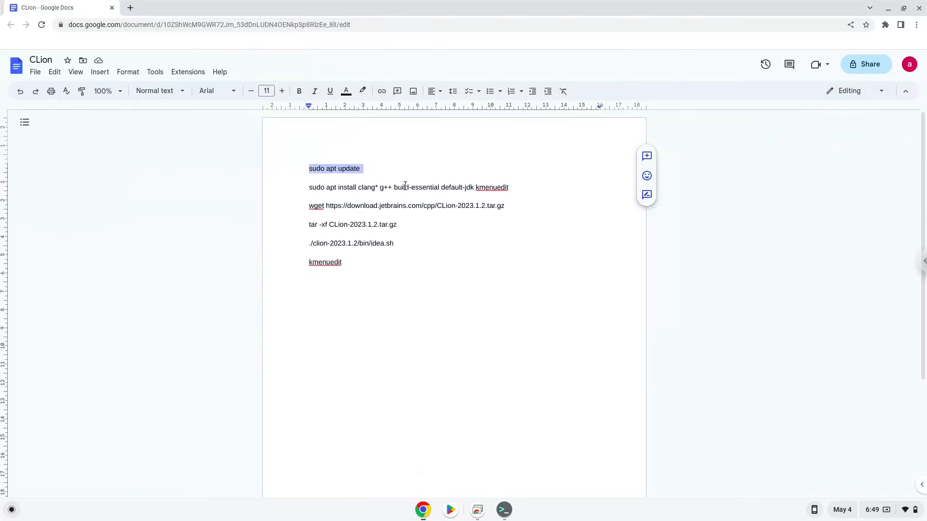
right_click(405, 187)
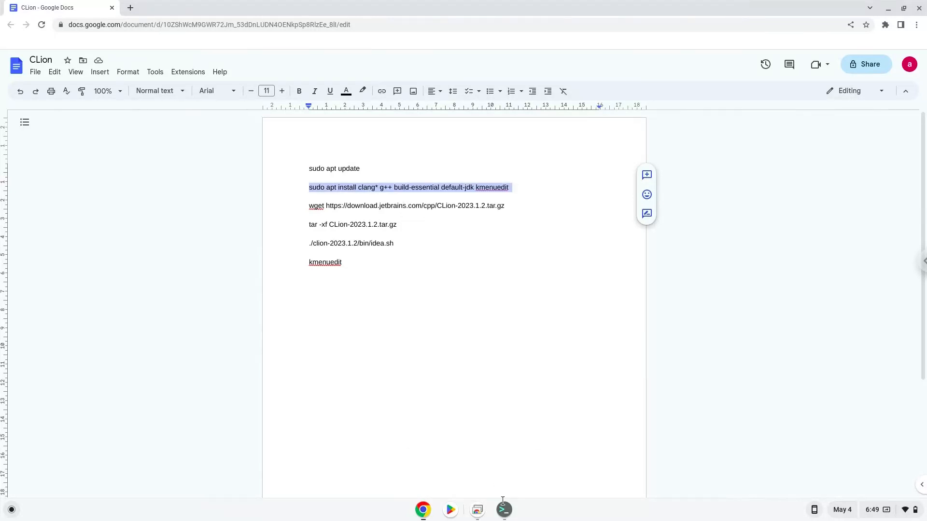
left_click(502, 509)
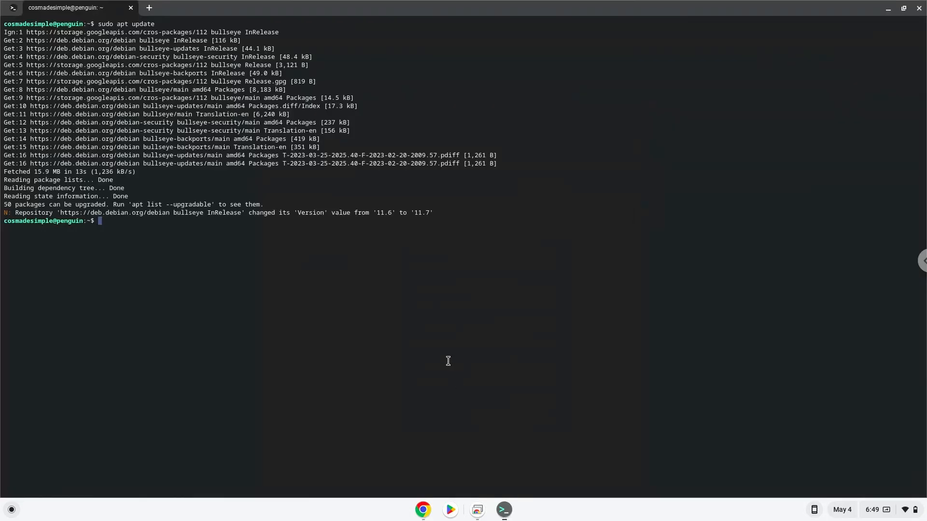
type("sudo apt install clang* g++ build-essential default-jdk kmenuedit")
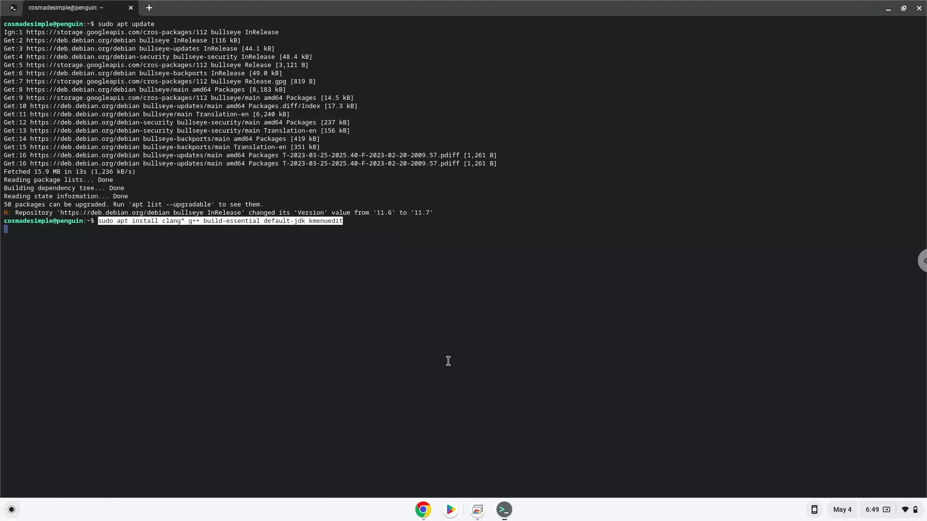
key("Return")
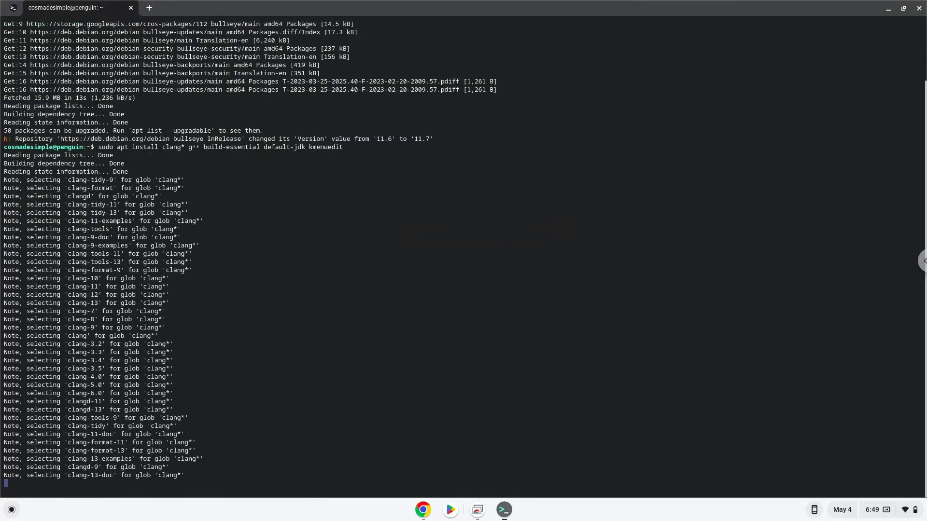
scroll("down", 3)
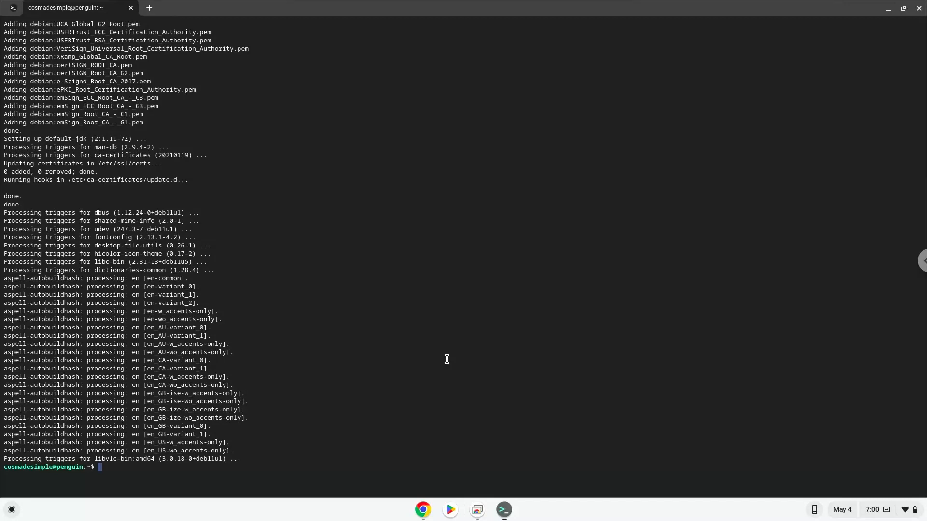
mouse_move(424, 511)
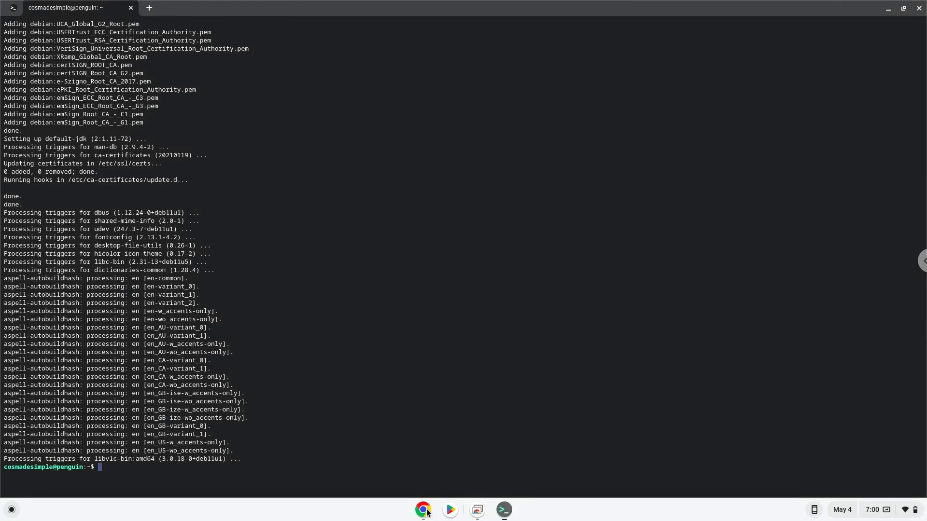
- Download CLion-2023.1.2.tar.gz by running the wget line from the doc in Terminal
left_click(424, 510)
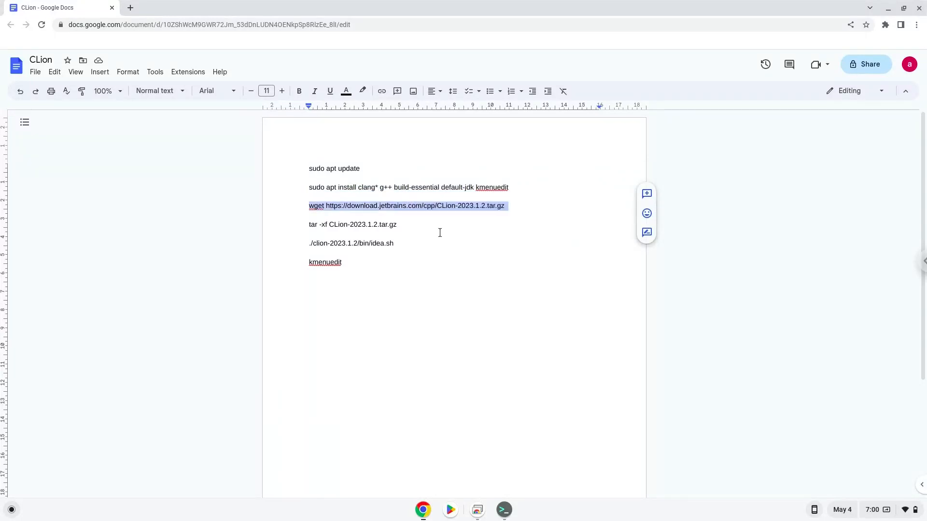
mouse_move(503, 510)
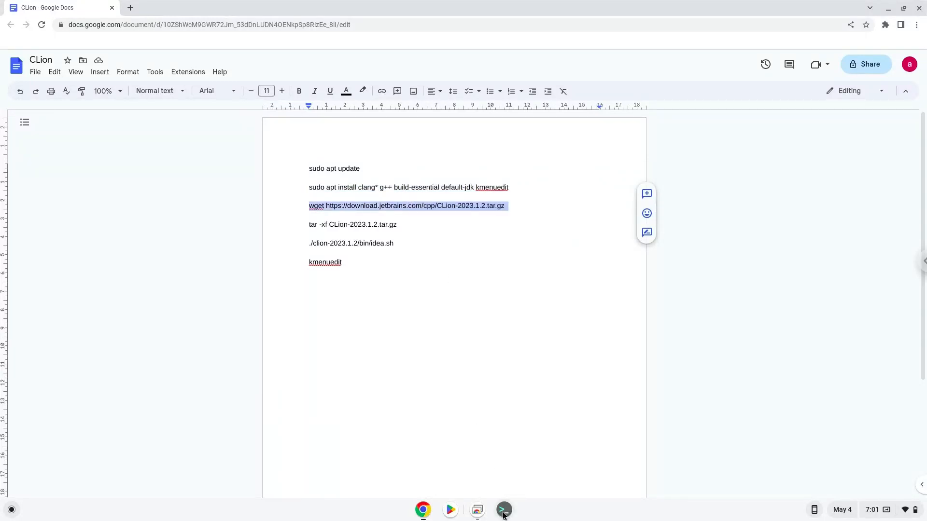
left_click(503, 509)
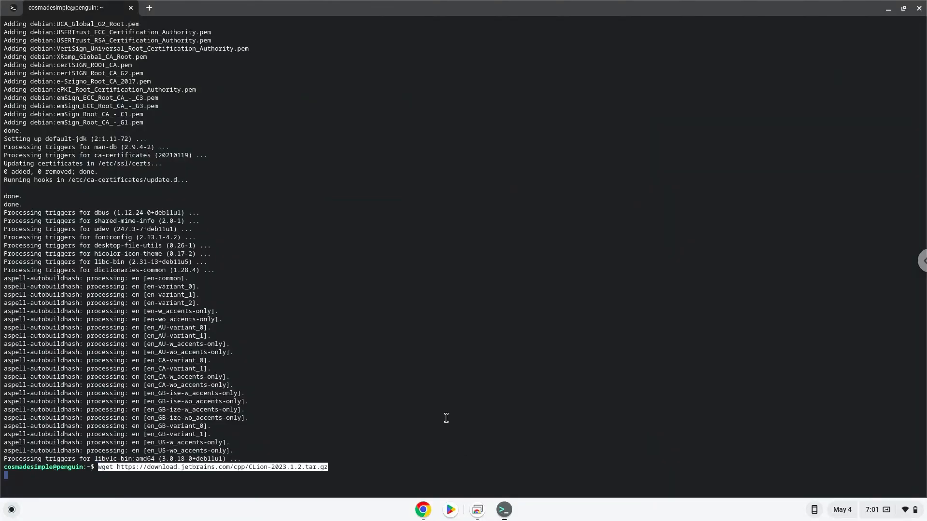
key("Return")
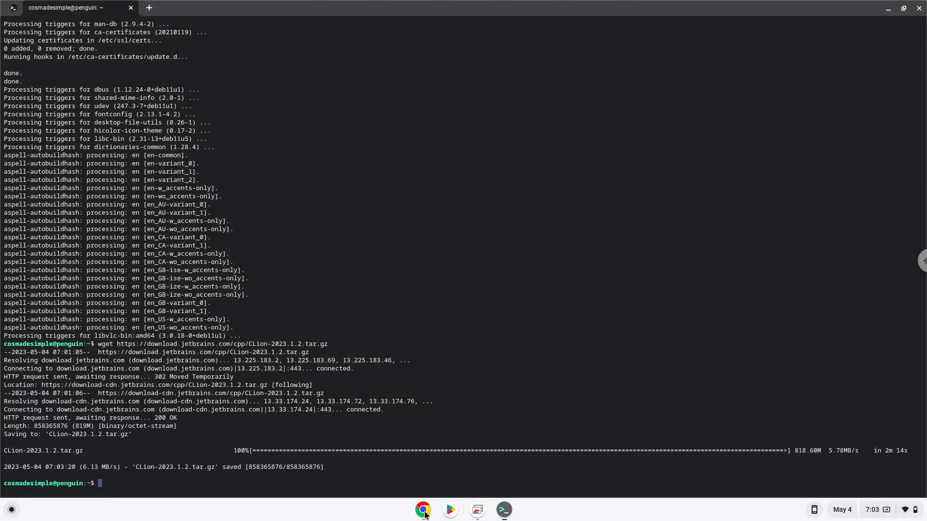
left_click(423, 510)
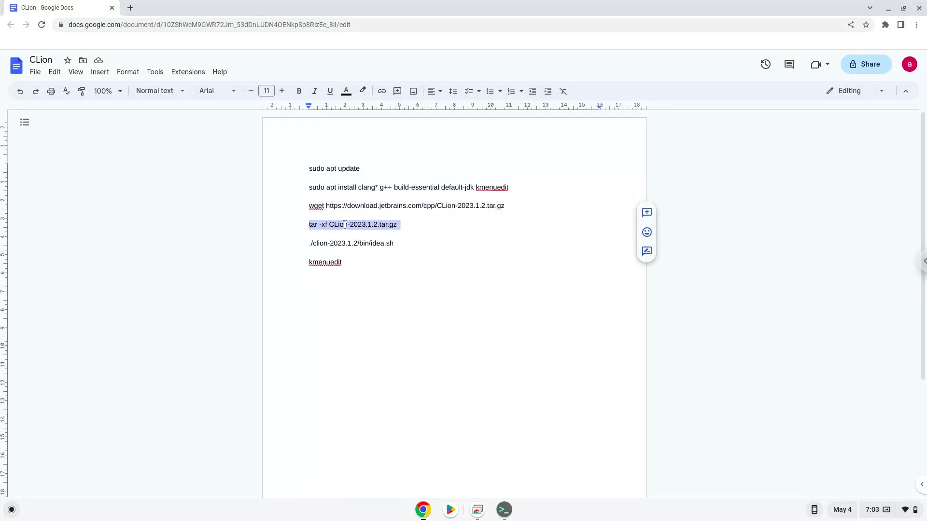
- Copy the tar line from the doc and run 'tar -xf CLion-2023.1.2.tar.gz'
right_click(353, 224)
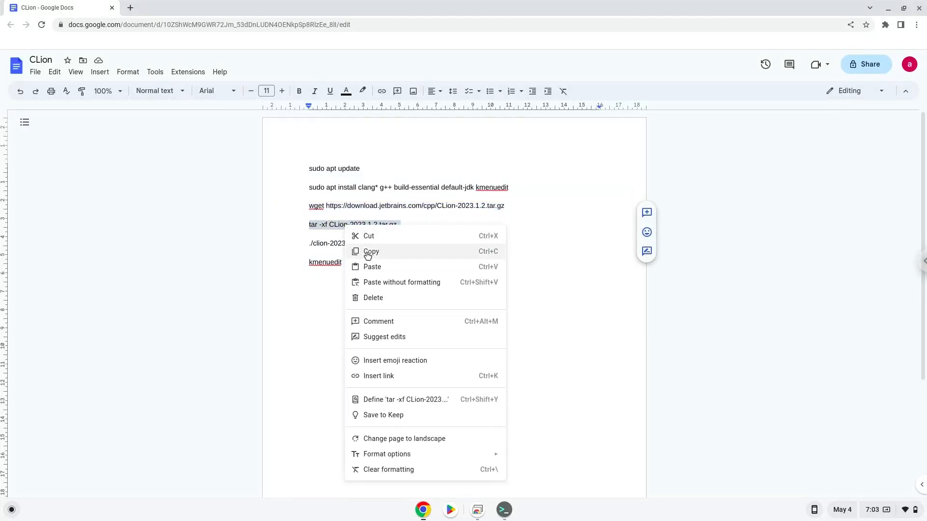
left_click(371, 251)
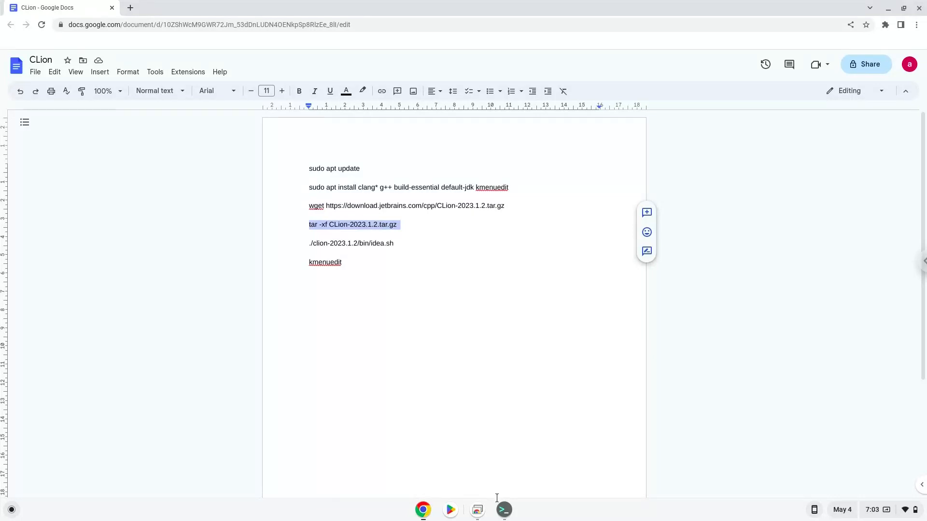
left_click(503, 510)
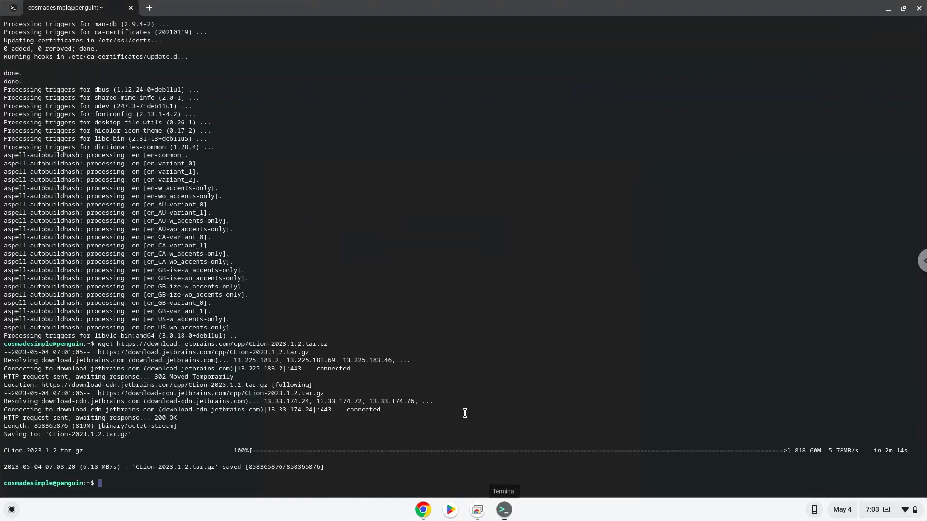
type("tar -xf CLion-2023.1.2.tar.gz")
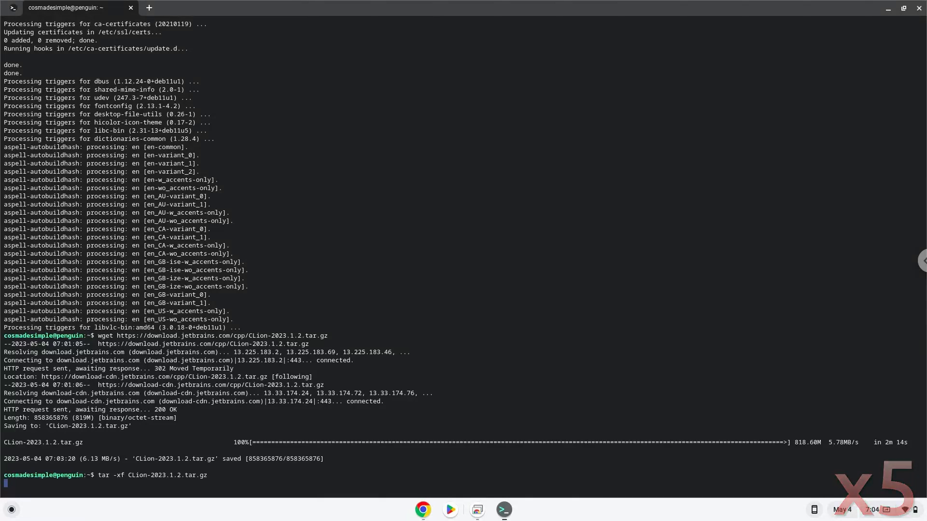
key("Return")
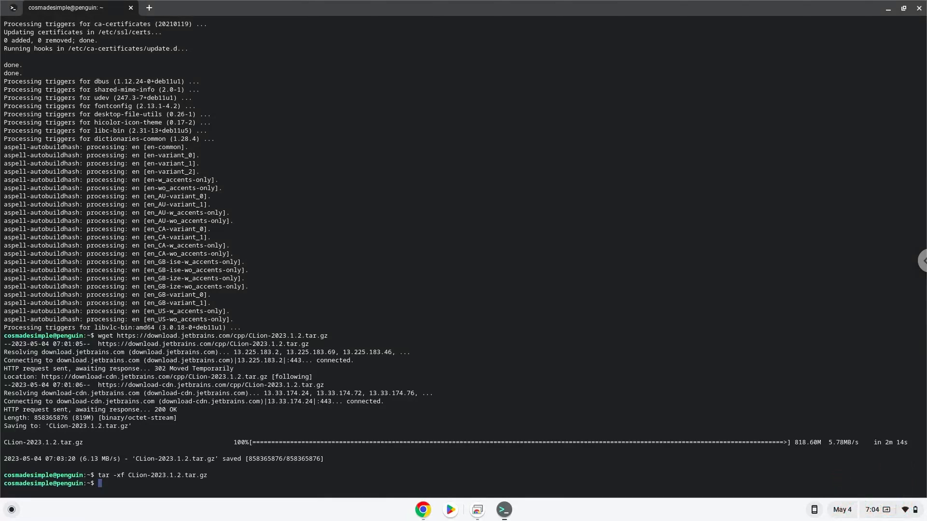
mouse_move(421, 509)
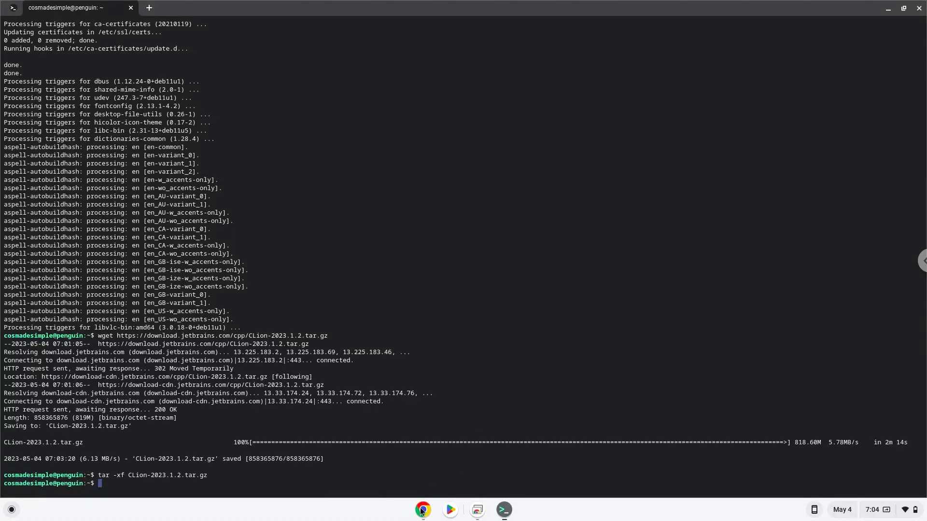
- Launch CLion with './clion-2023.1.2/bin/clion.sh' pasted from the doc
left_click(423, 510)
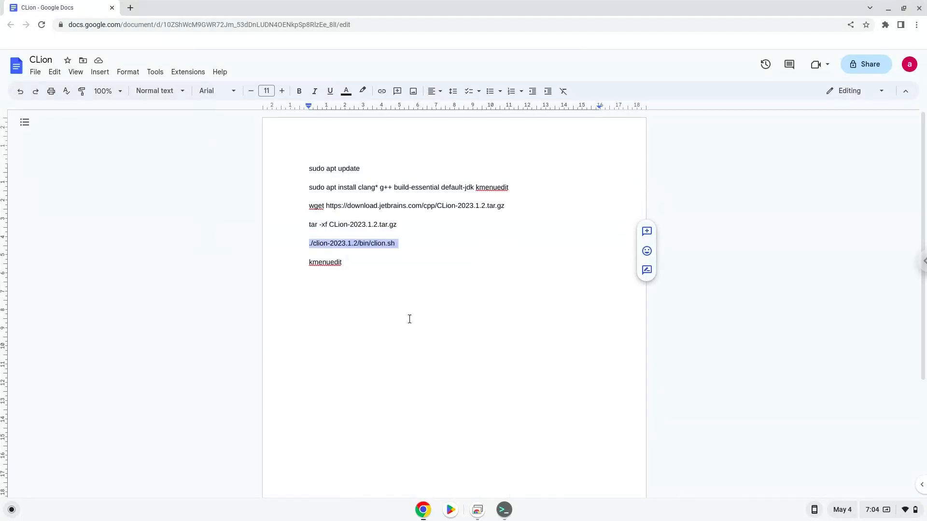
left_click(503, 510)
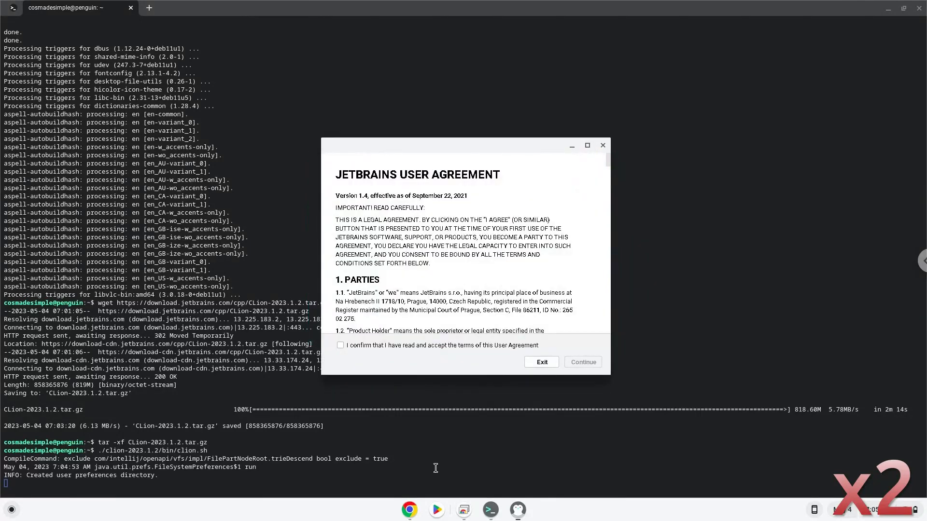
- Accept the user agreement, allow usage statistics, and quit the CLion Welcome window
left_click(582, 361)
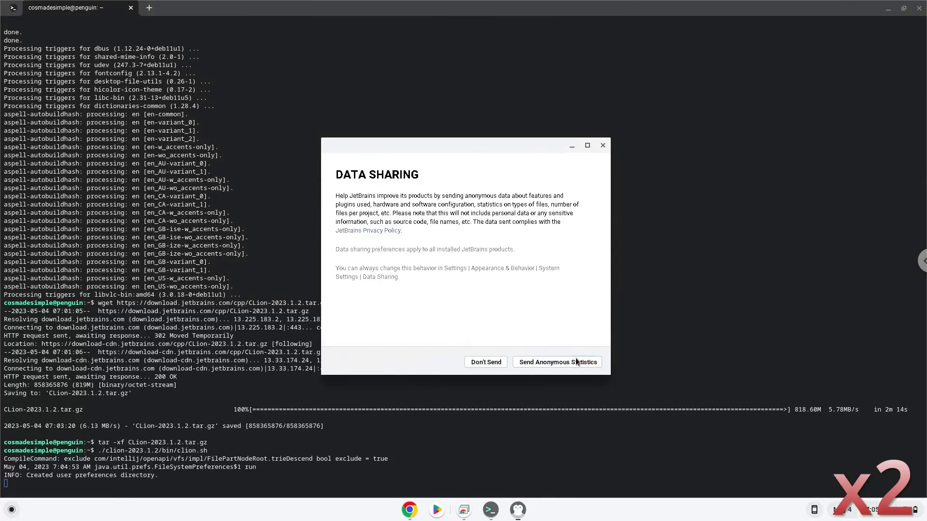
left_click(555, 362)
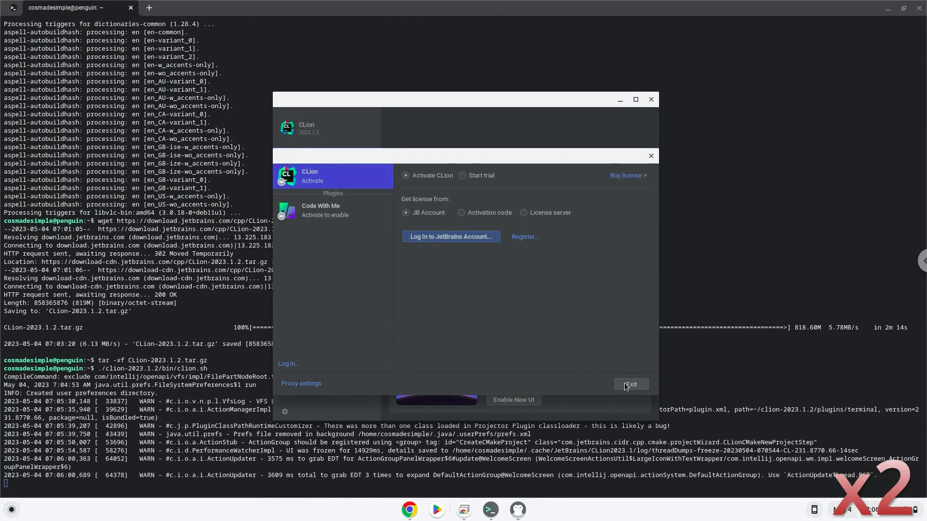
left_click(630, 385)
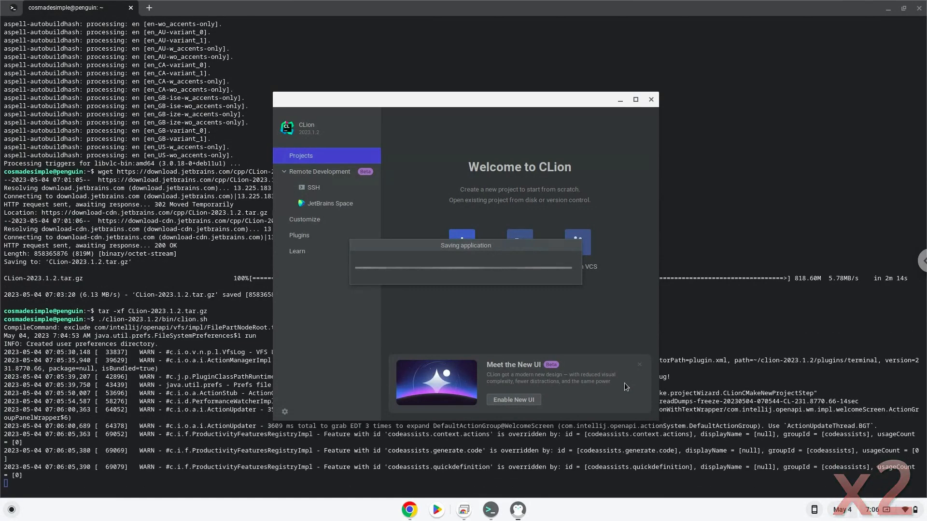
left_click(650, 100)
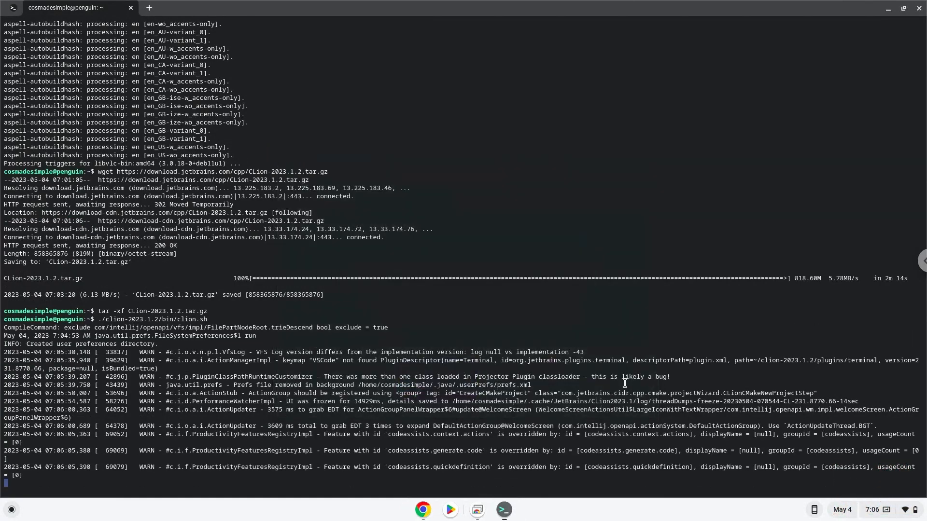
mouse_move(440, 515)
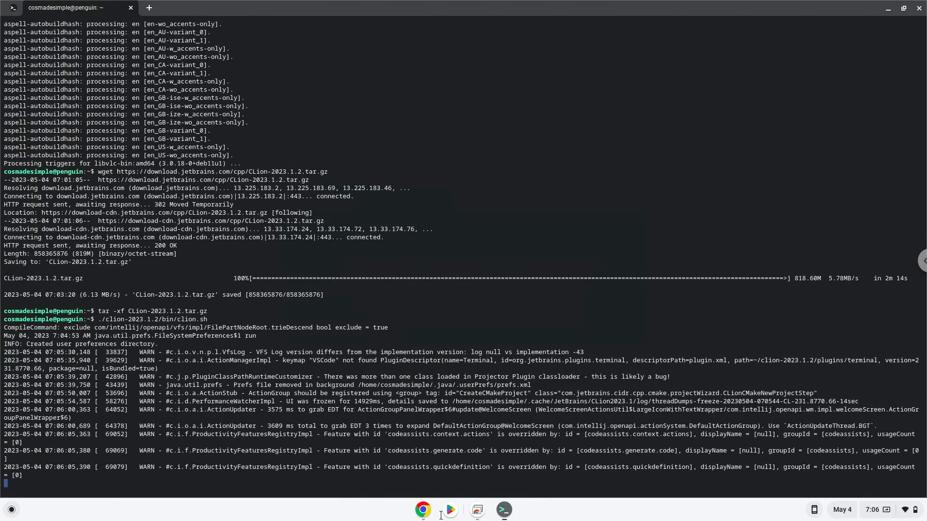
left_click(424, 510)
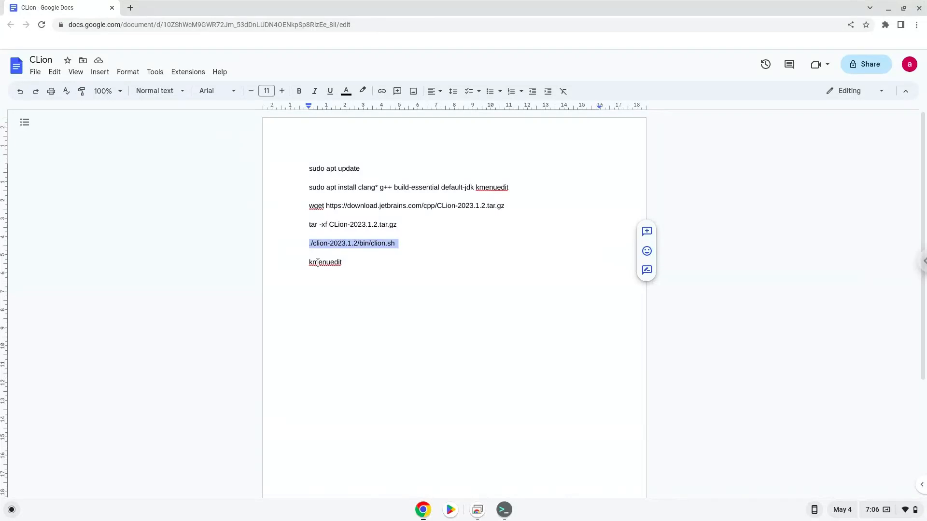
- Copy 'kmenuedit' from the doc and run it in Terminal
right_click(325, 262)
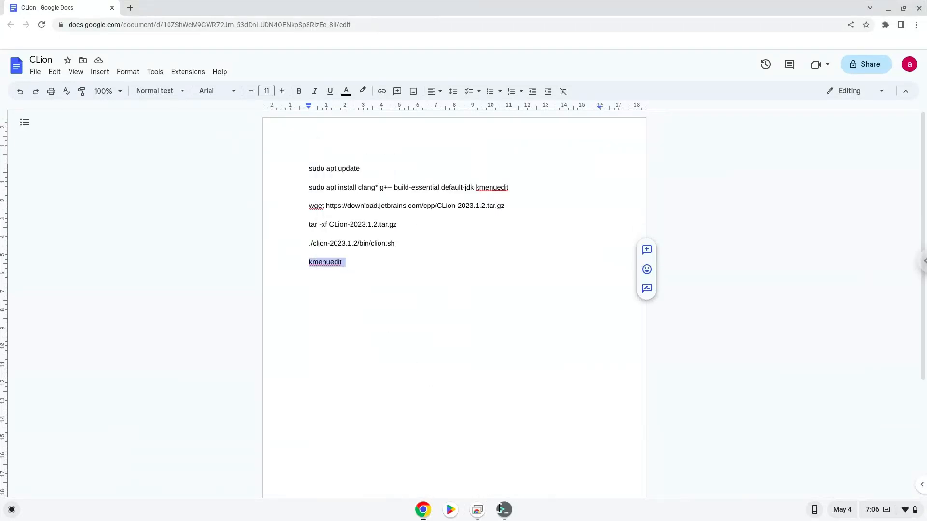
left_click(502, 510)
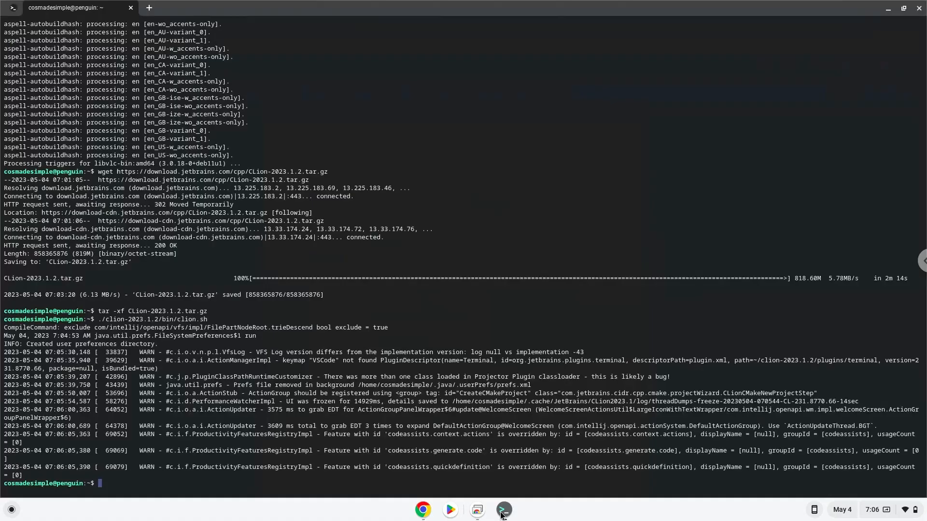
type("kmenuedit")
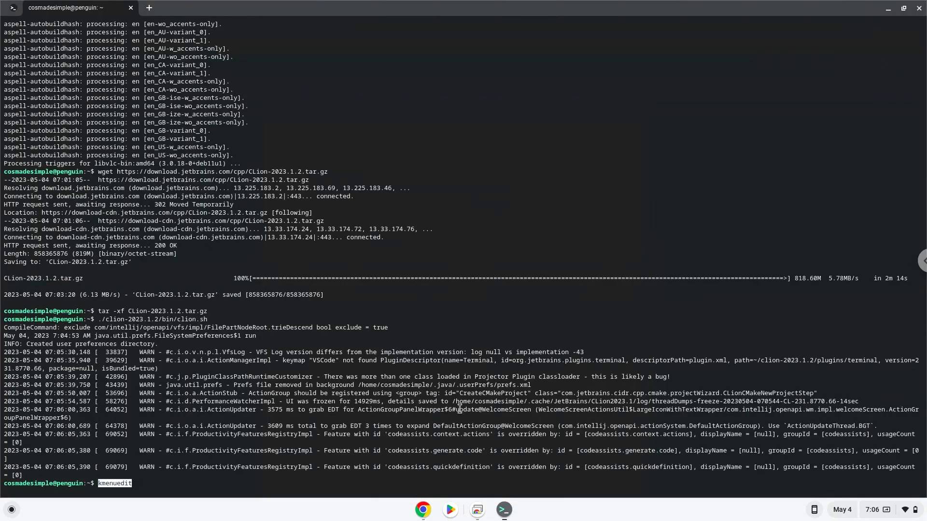
key("Return")
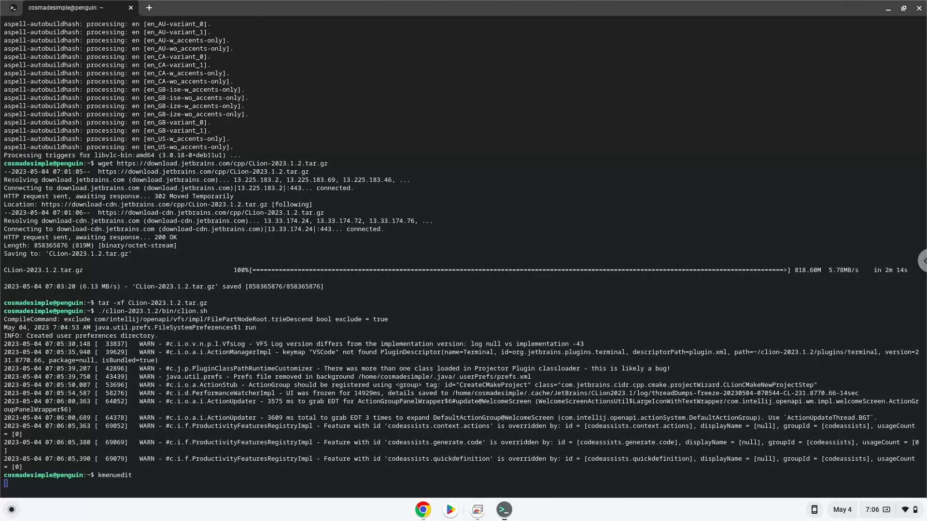
key("Return")
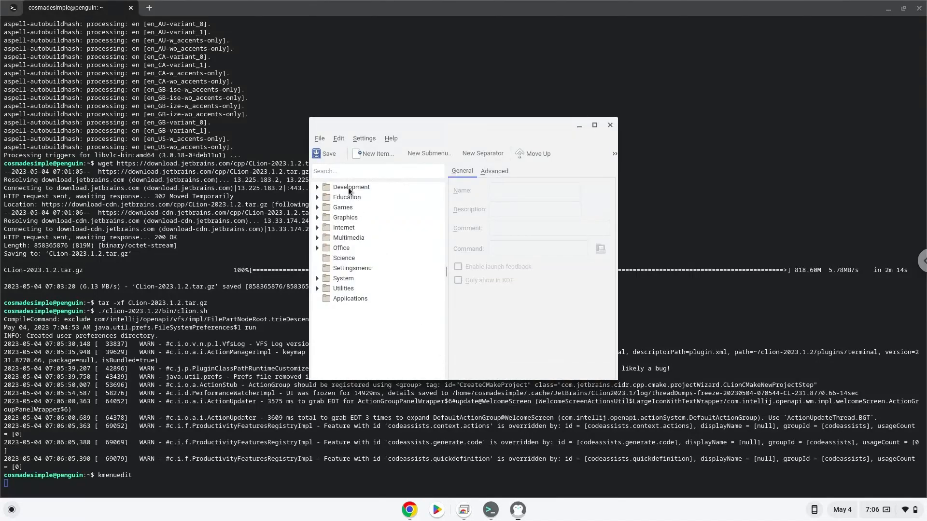
- Create a new item named 'CLion' under the Development category
left_click(351, 187)
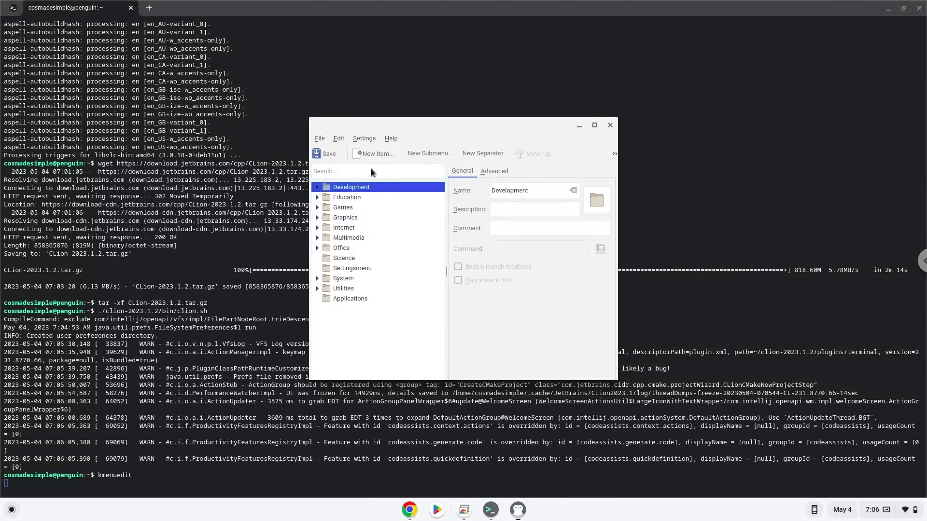
left_click(376, 153)
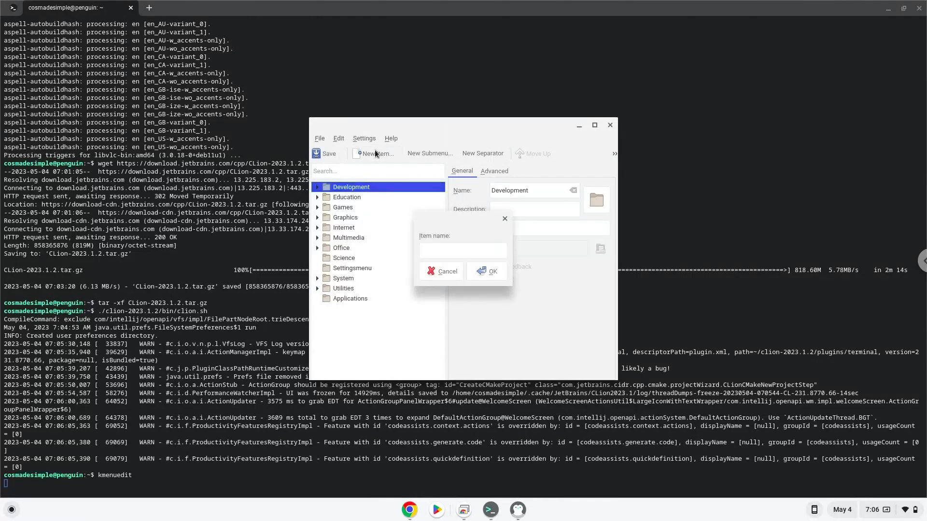
left_click(463, 250)
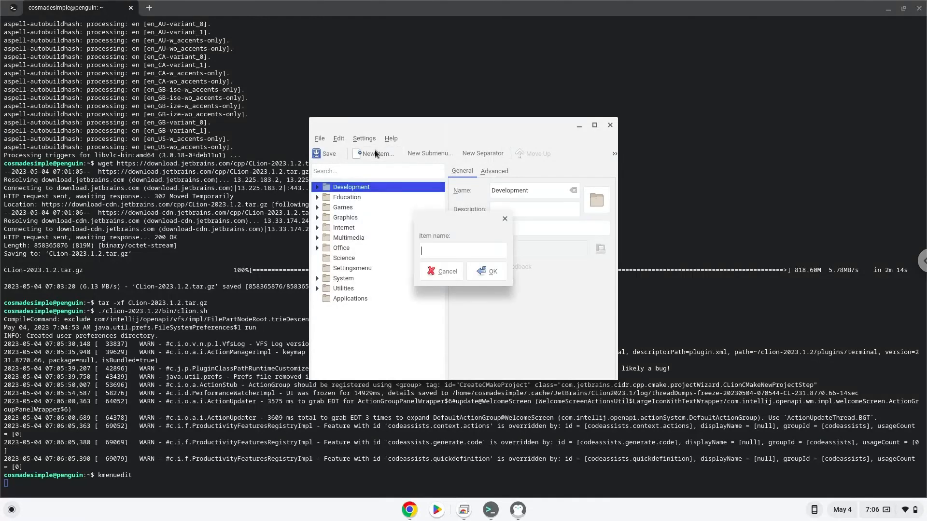
type("CLion")
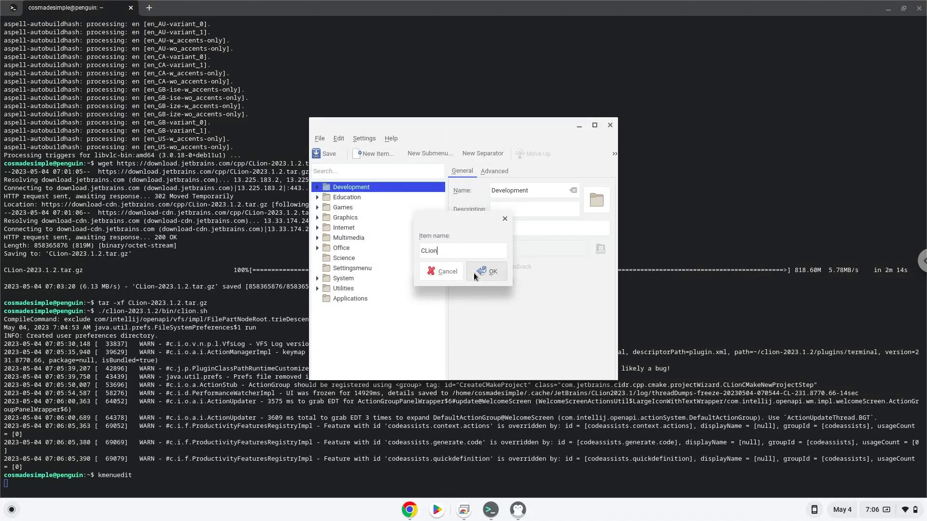
left_click(492, 271)
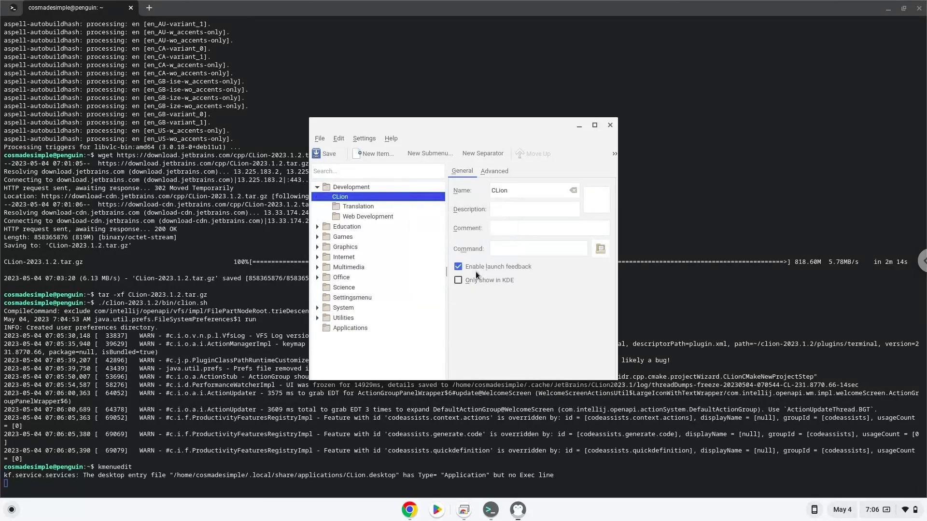
mouse_move(479, 274)
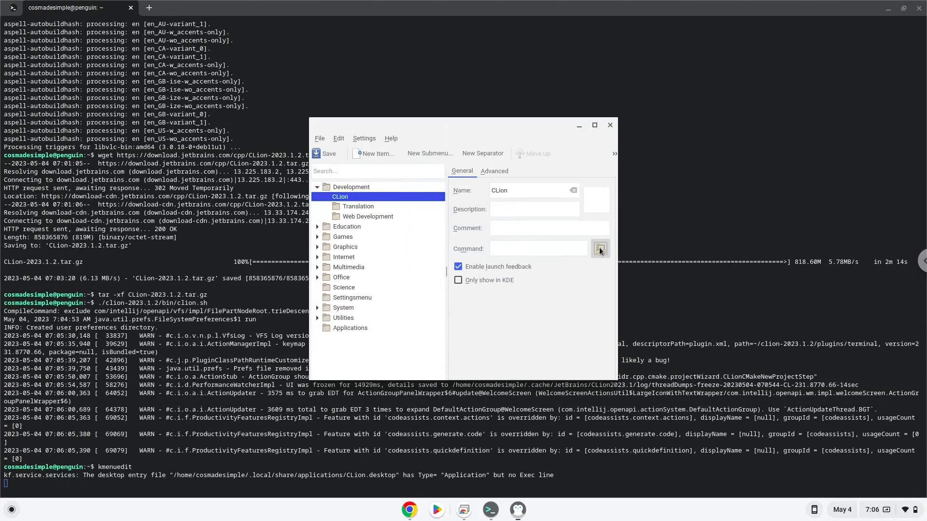
- Set the CLion entry's command to clion.sh in clion-2023.1.2/bin
left_click(600, 248)
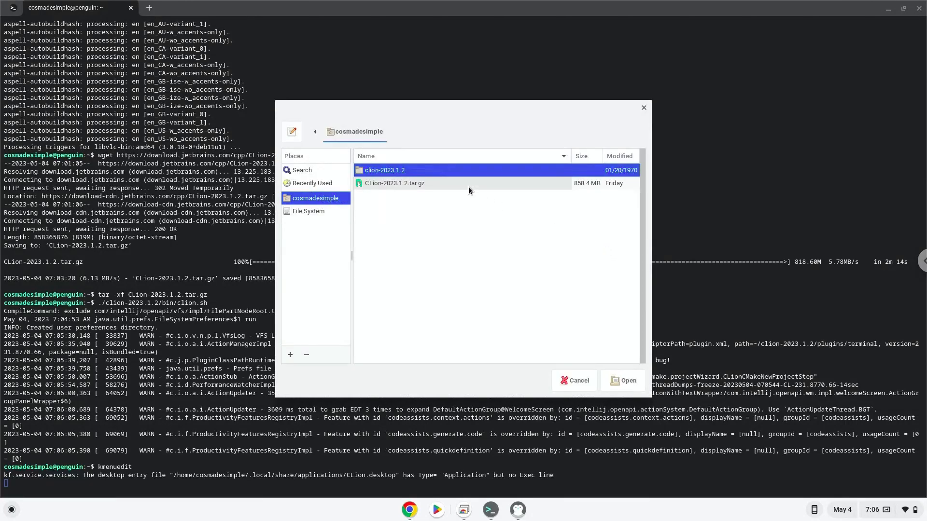
double_click(385, 170)
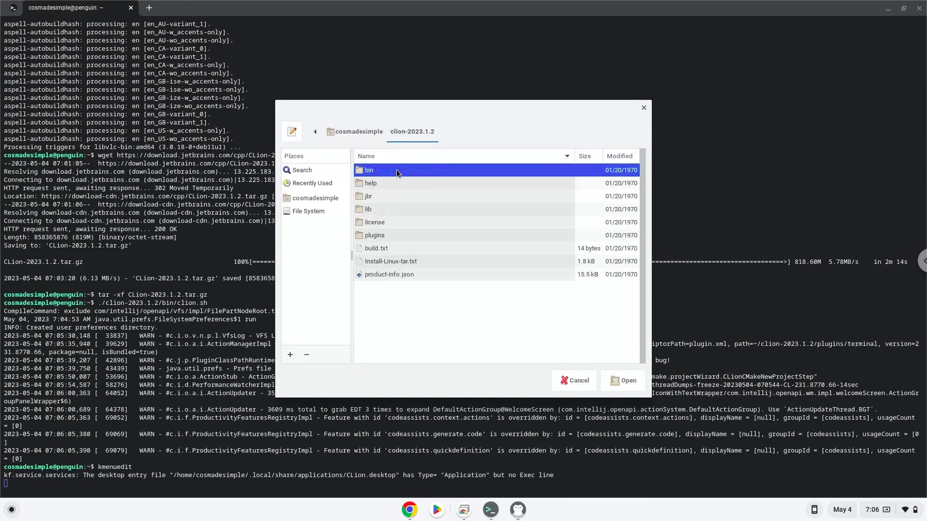
double_click(369, 171)
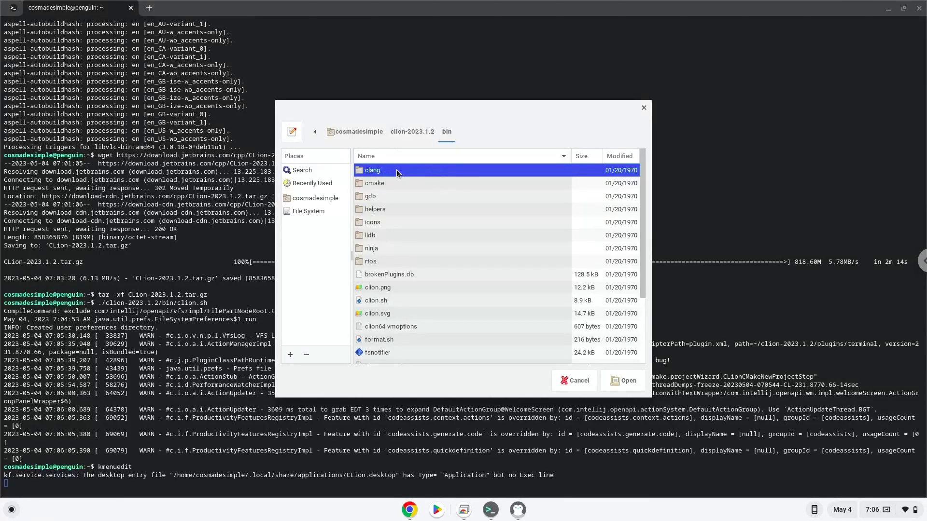
left_click(376, 300)
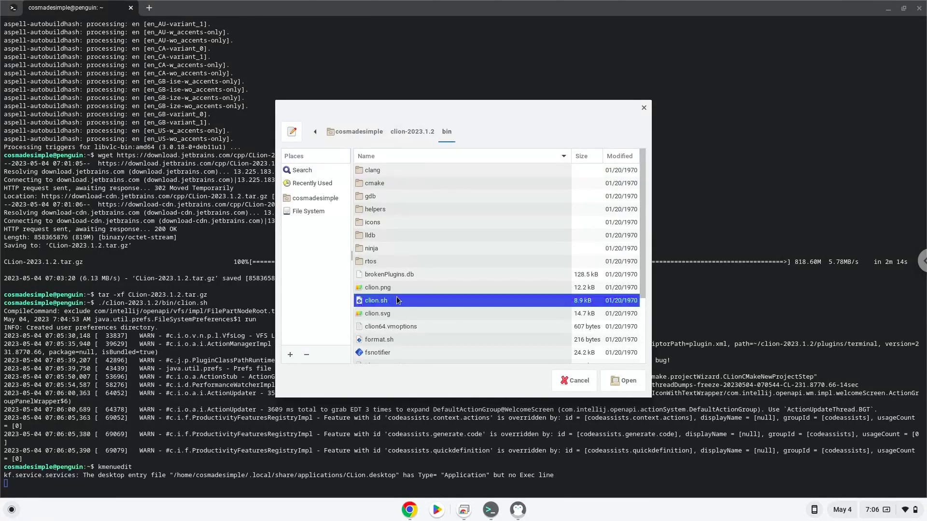
left_click(622, 380)
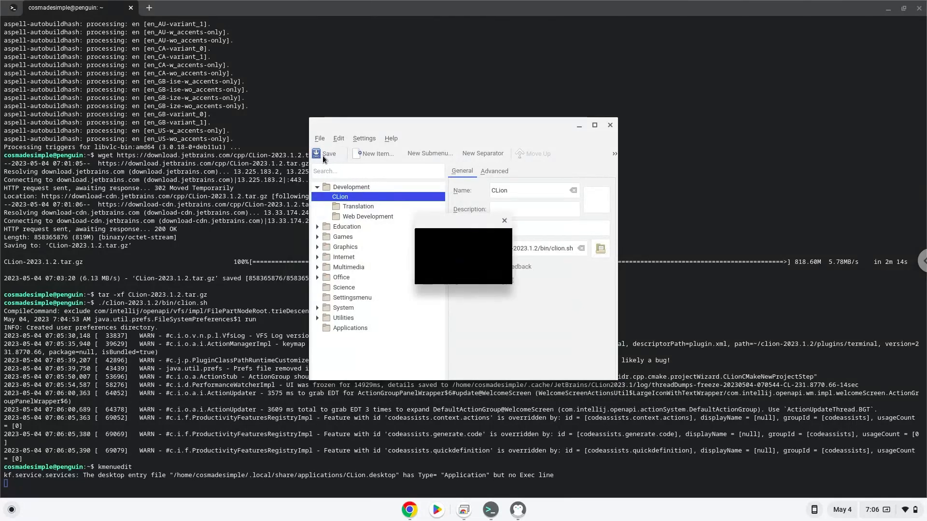
- Save the CLion launcher entry from the toolbar
left_click(503, 220)
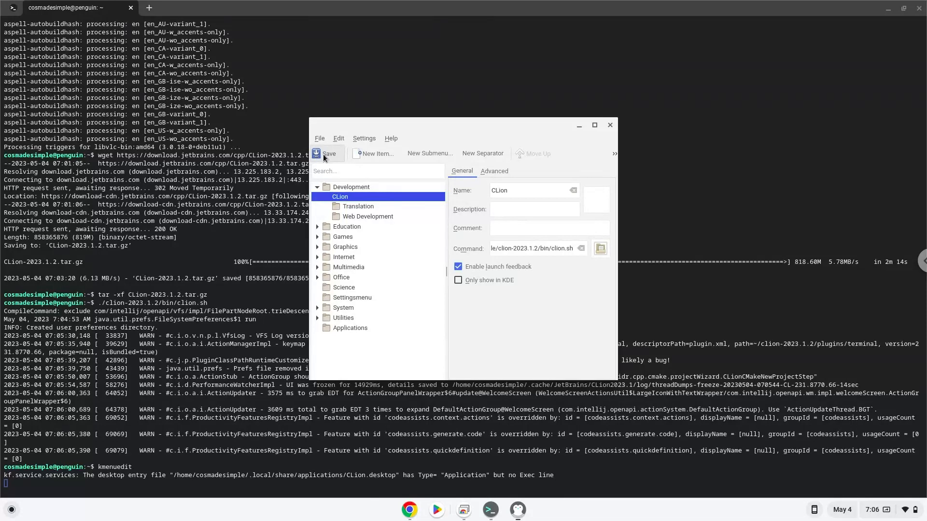
mouse_move(605, 129)
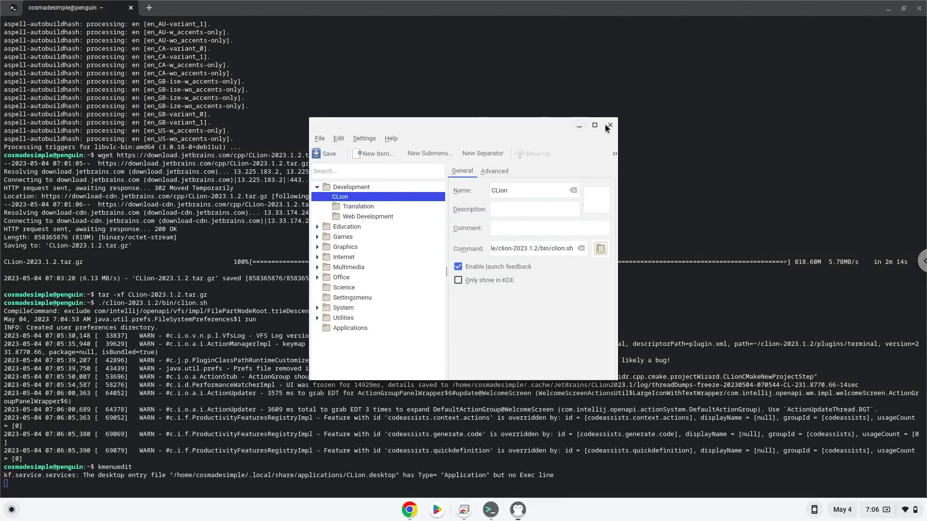